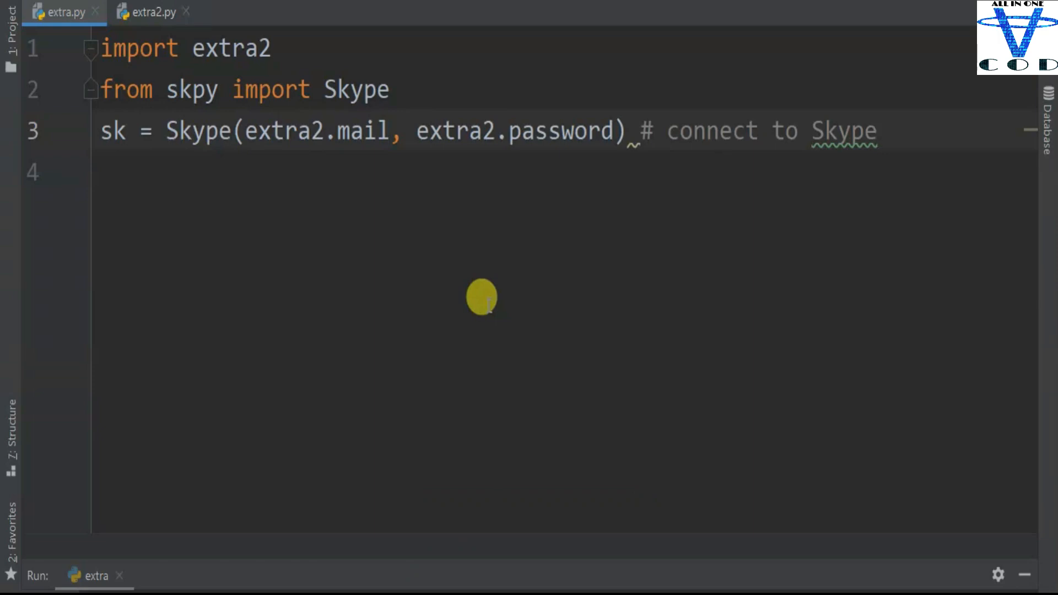
# Start a new line below the connect call that accesses sk.contacts
pyautogui.click(879, 132)
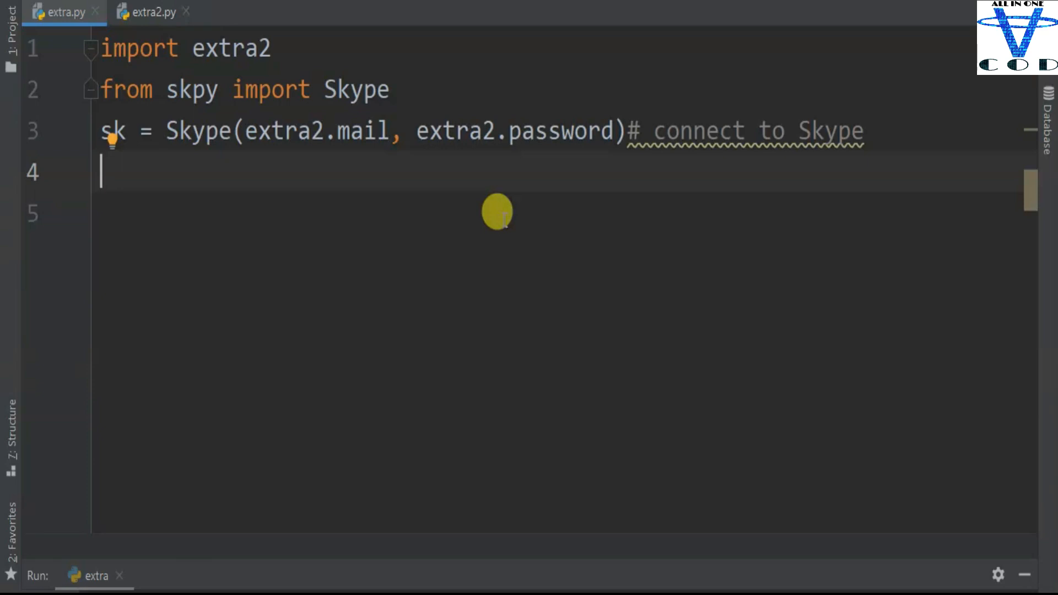
pyautogui.write('sk.contacts')
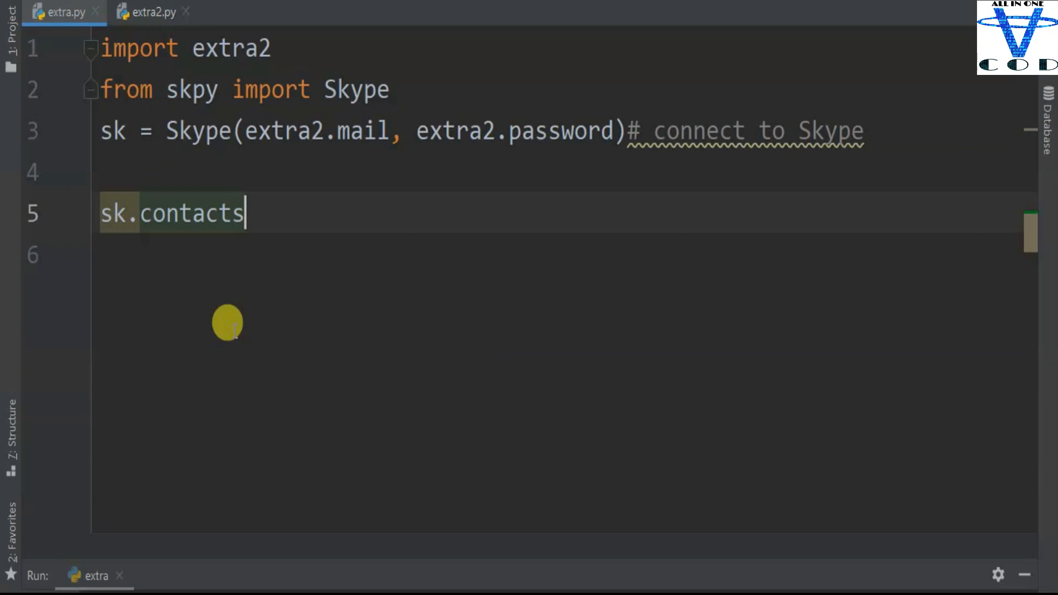
# Store sk.contacts in contact and loop over it, printing each contact
pyautogui.write('contact =')
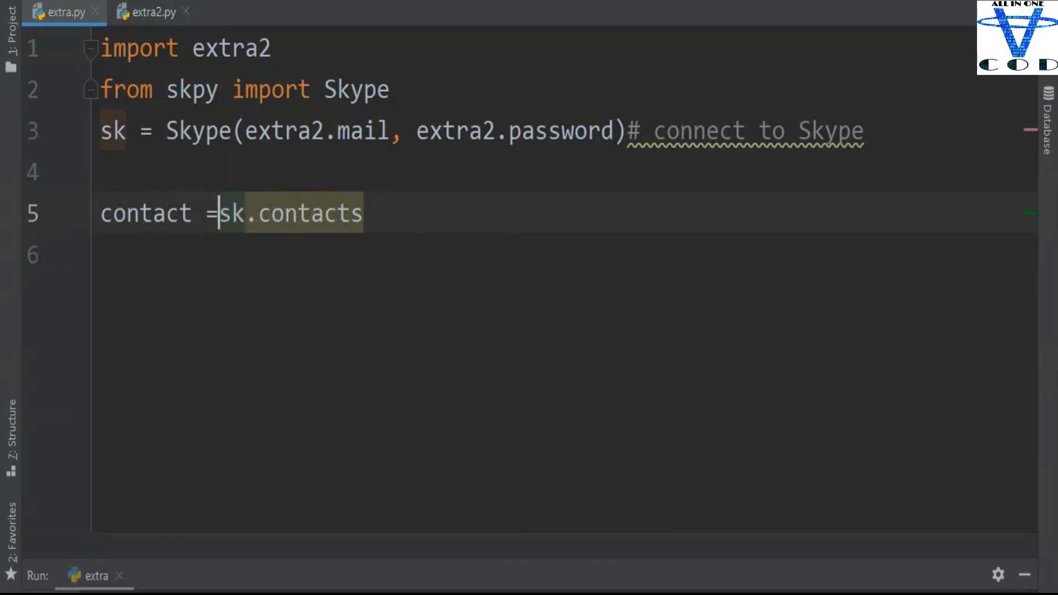
pyautogui.write('for')
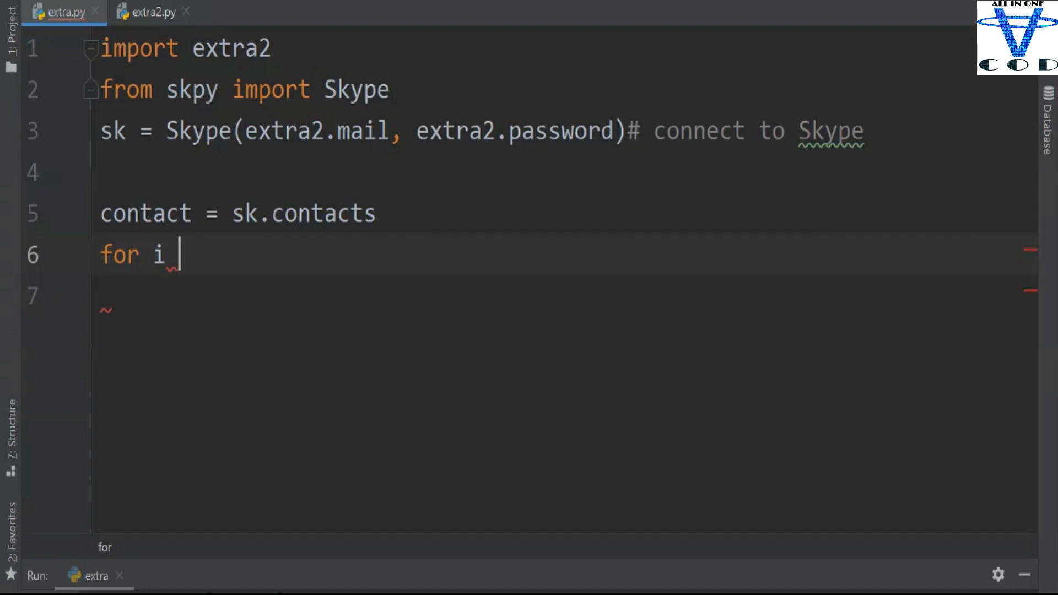
pyautogui.write('in contact:')
pyautogui.click(564, 295)
pyautogui.write('print(i)')
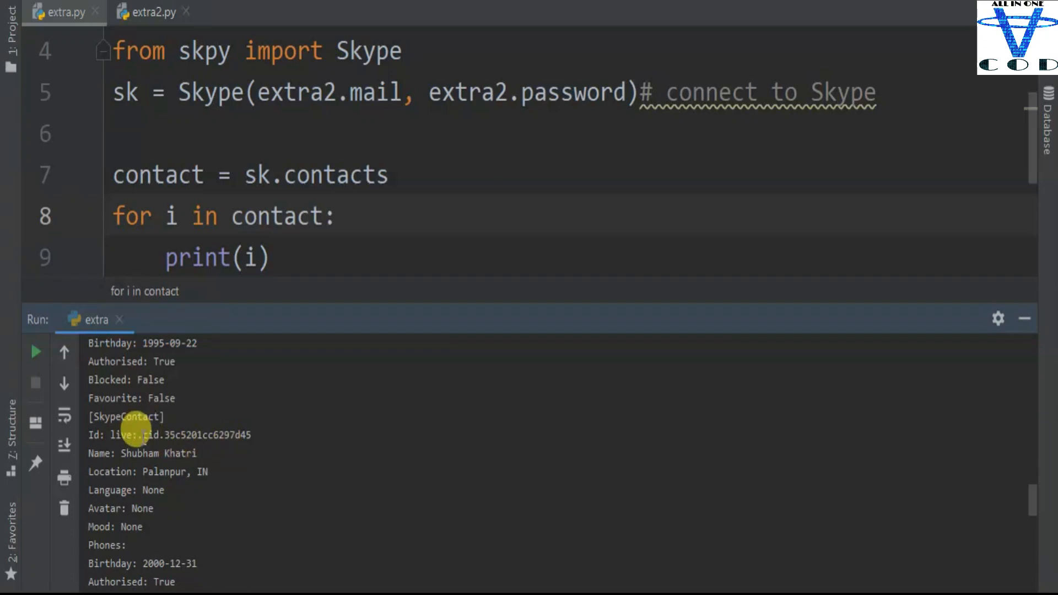
# Select the friend's Id in the run output and scroll through the contact details
pyautogui.moveTo(135, 435); pyautogui.dragTo(250, 434)
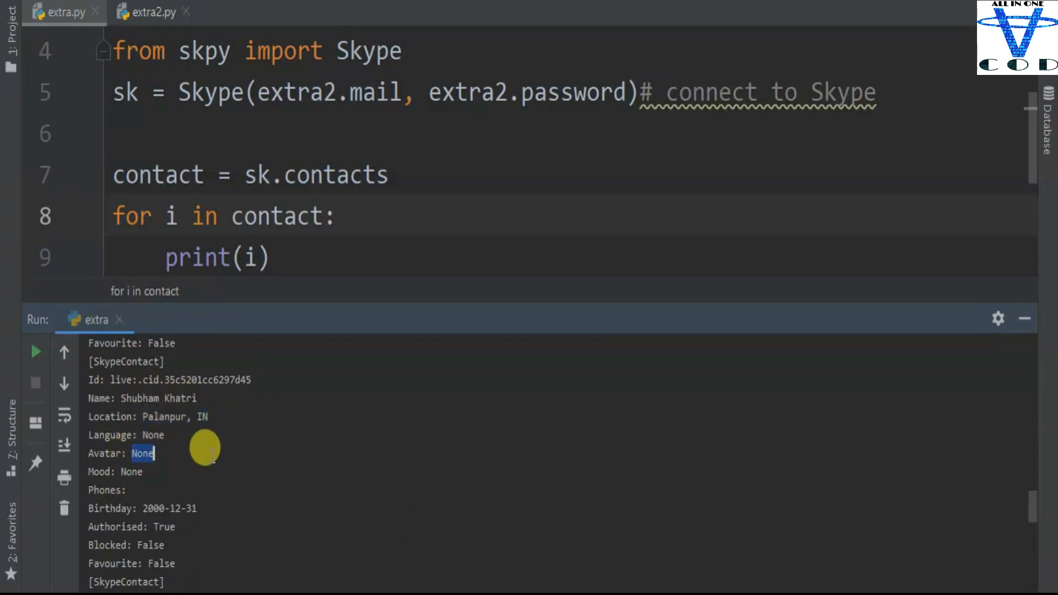
pyautogui.scroll(-3)
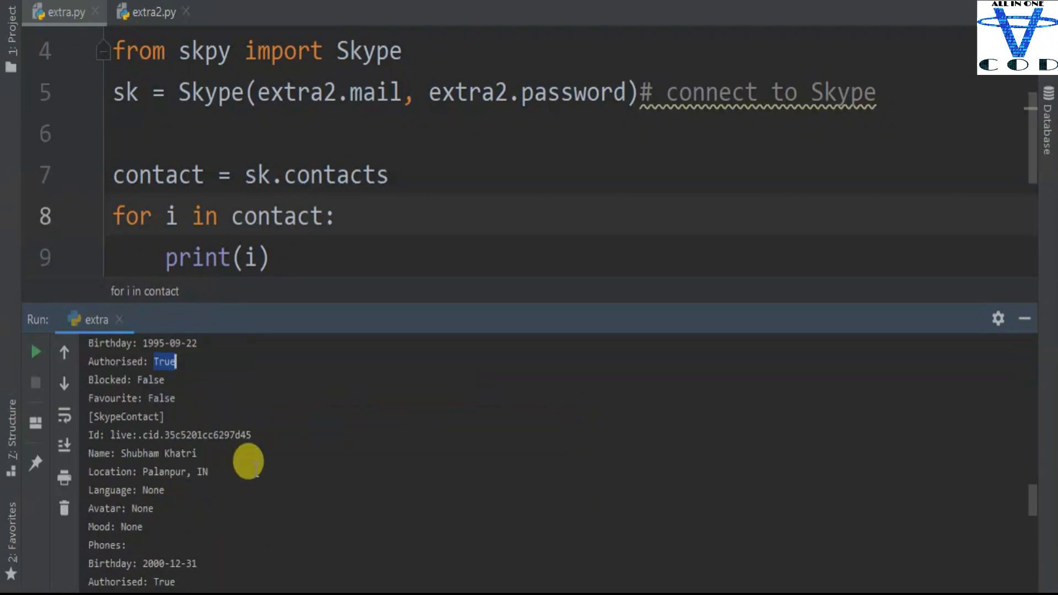
pyautogui.moveTo(155, 435)
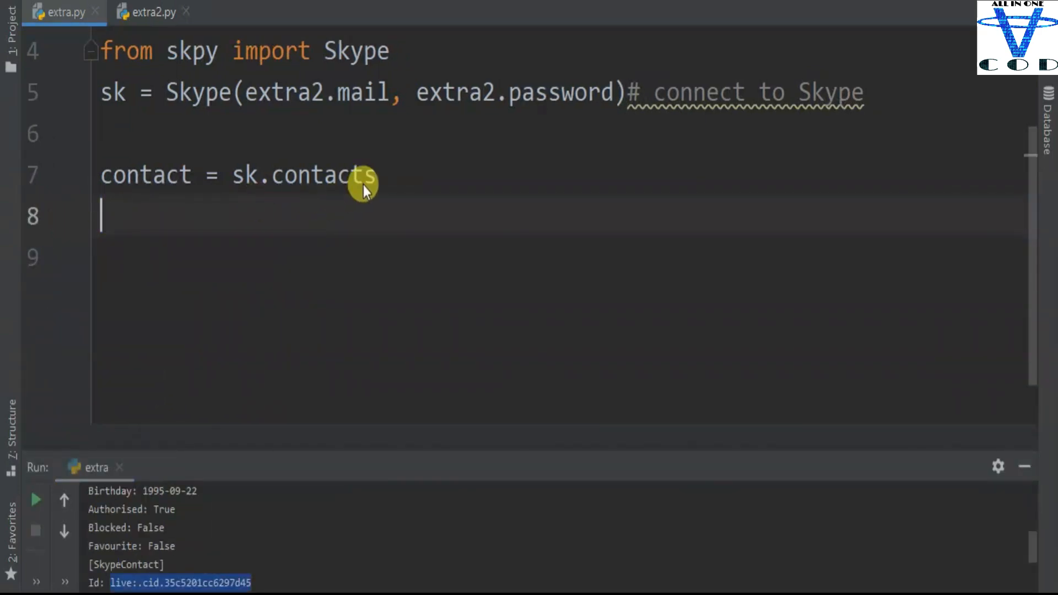
# Fetch the friend via sk.contacts[''] and send 'Hi Brooooo, i Am AllInOneCode' with chat.sendMsg
pyautogui.write("['']")
pyautogui.write('con')
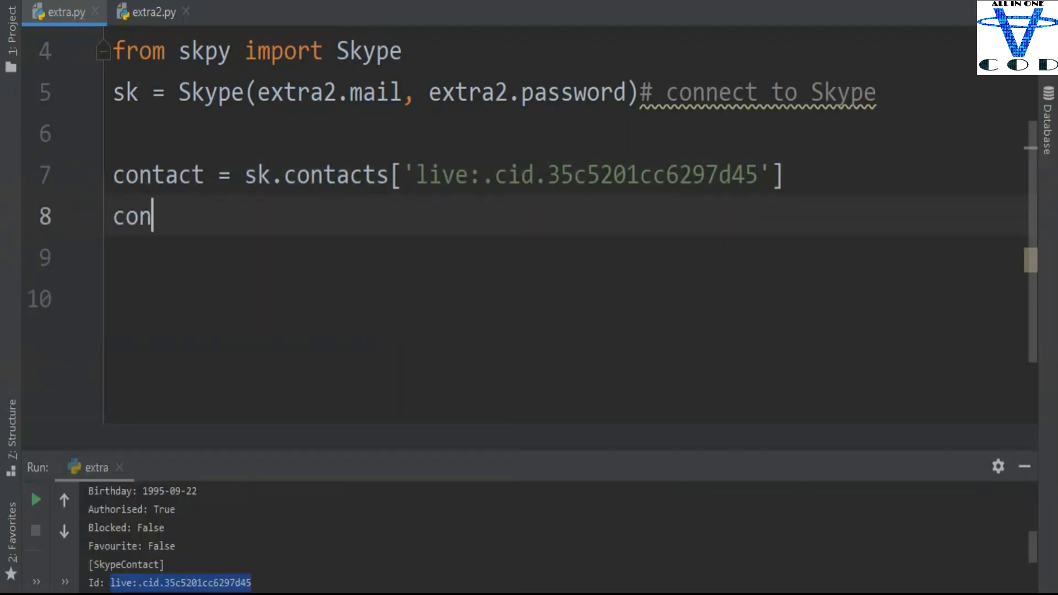
pyautogui.write('tact.')
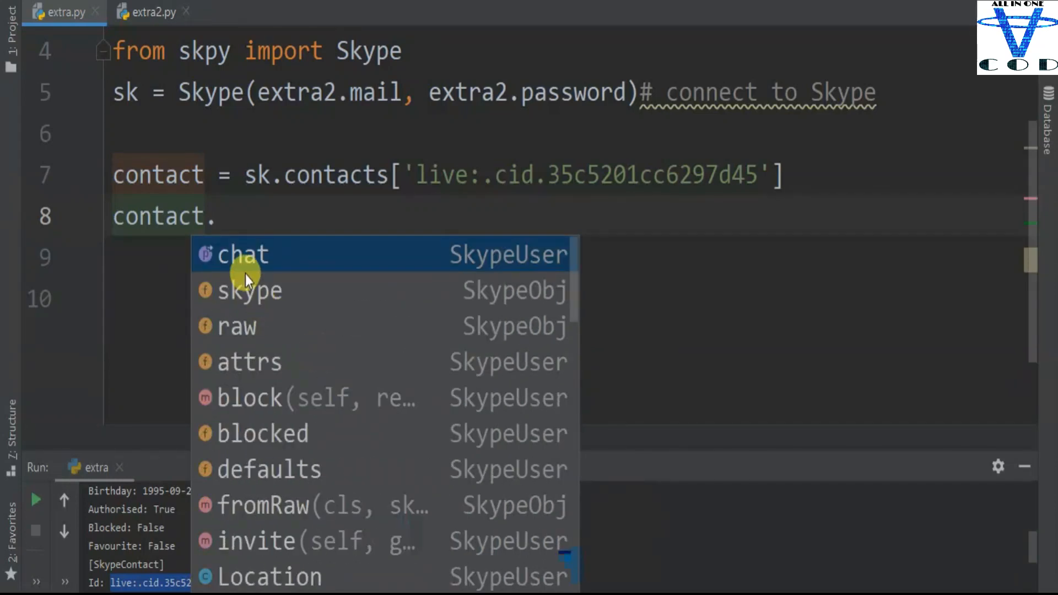
pyautogui.moveTo(325, 402)
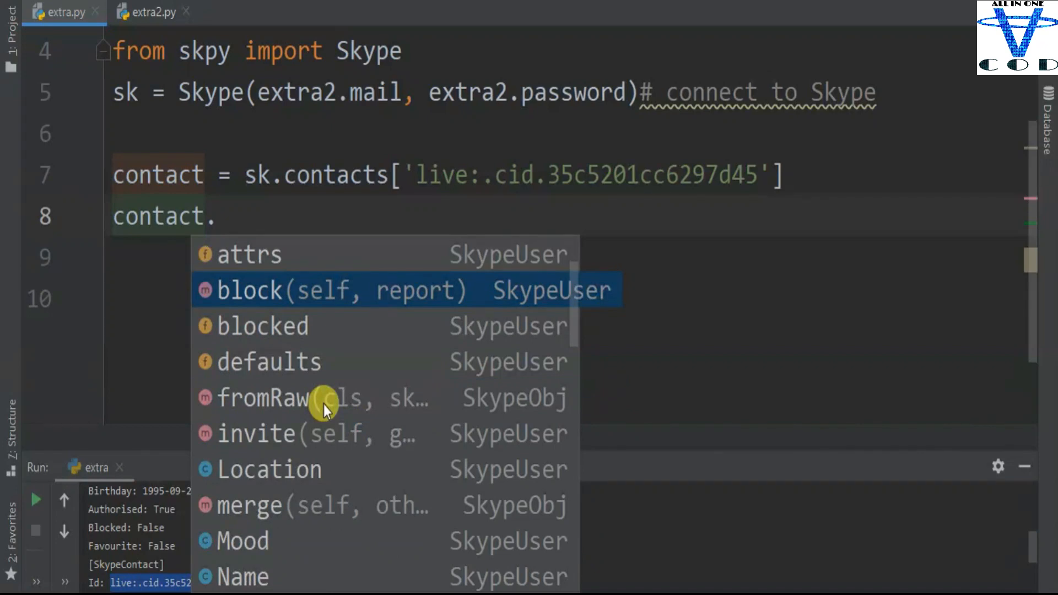
pyautogui.scroll(-3)
pyautogui.write('chat.')
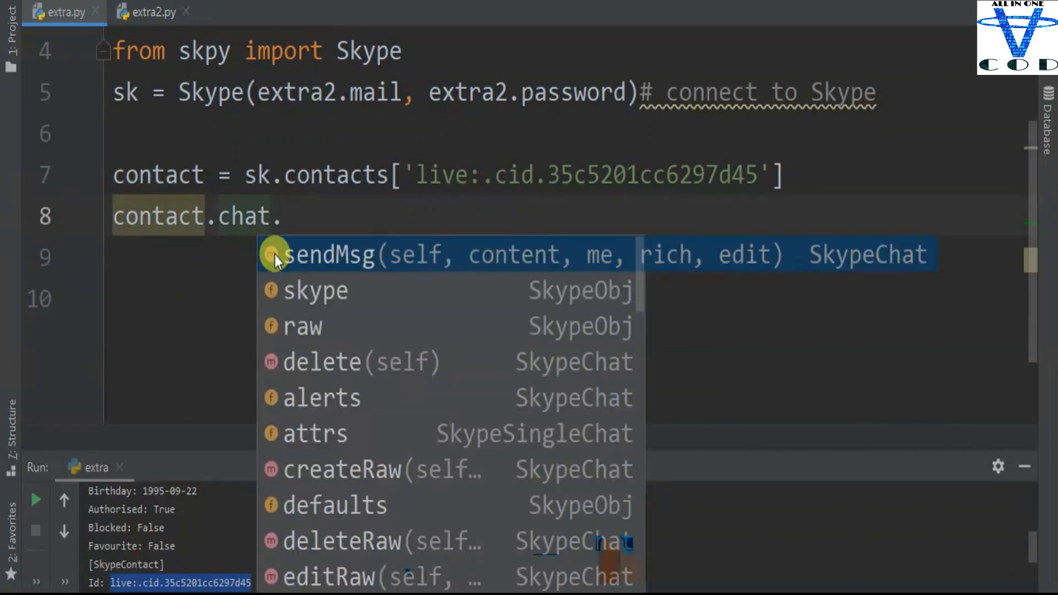
pyautogui.moveTo(302, 373)
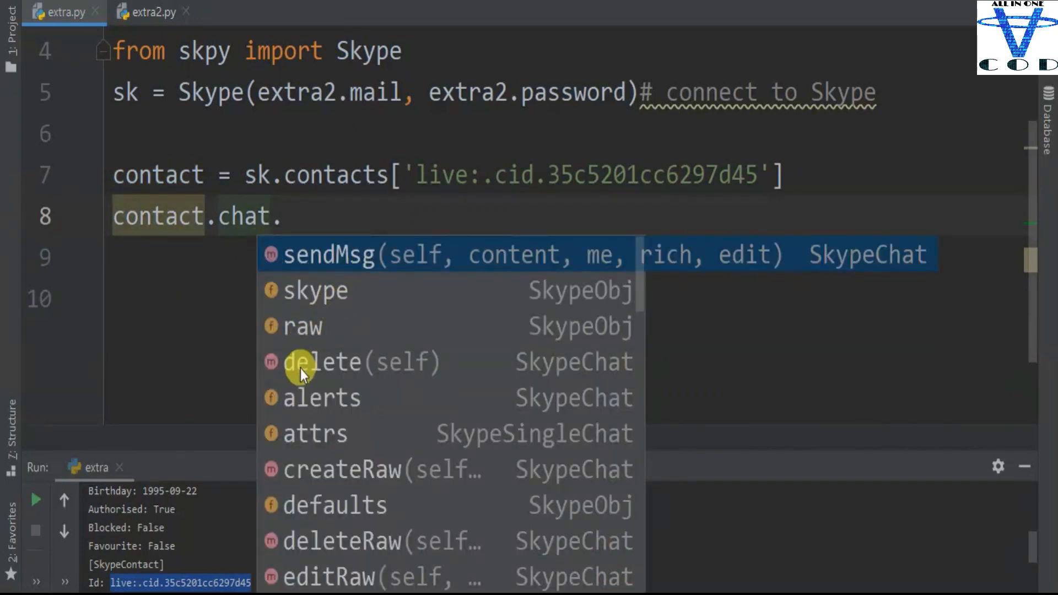
pyautogui.moveTo(378, 422)
pyautogui.write('sendMsg(')
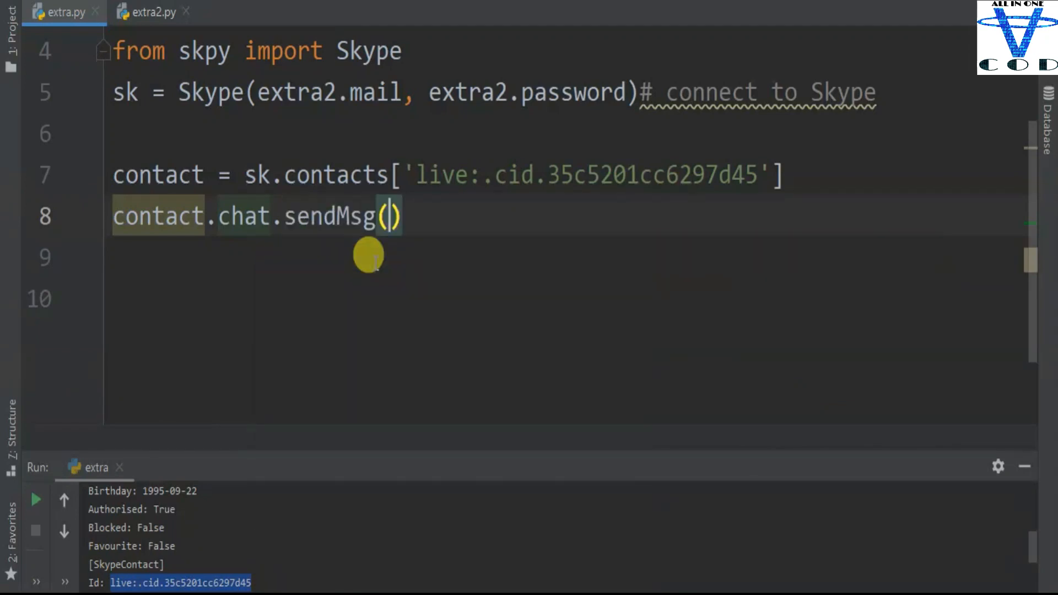
pyautogui.write("'")
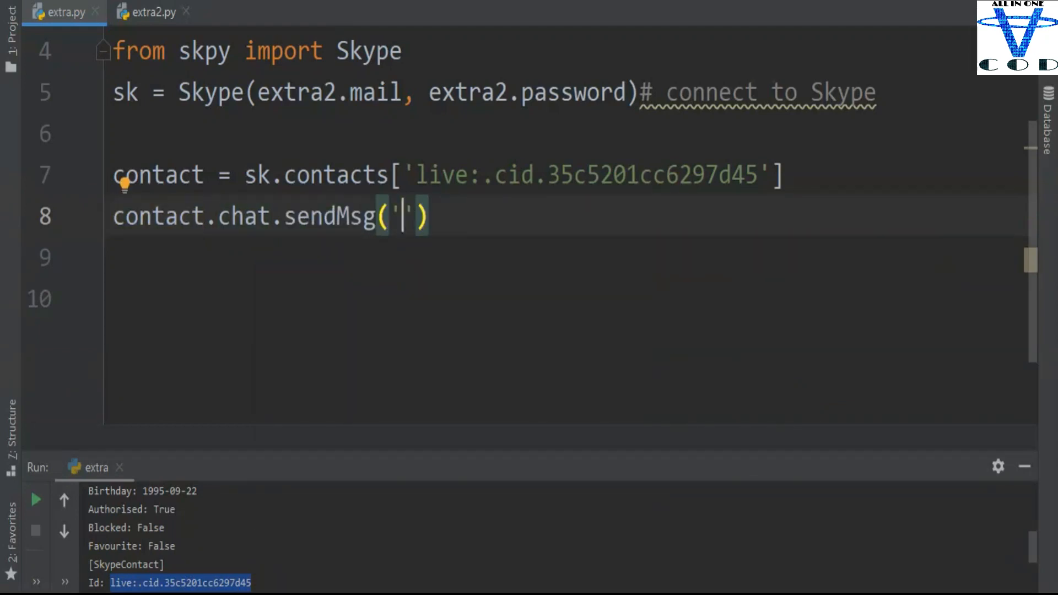
pyautogui.write('Hi Brooooo, i Am AllInOneCode')
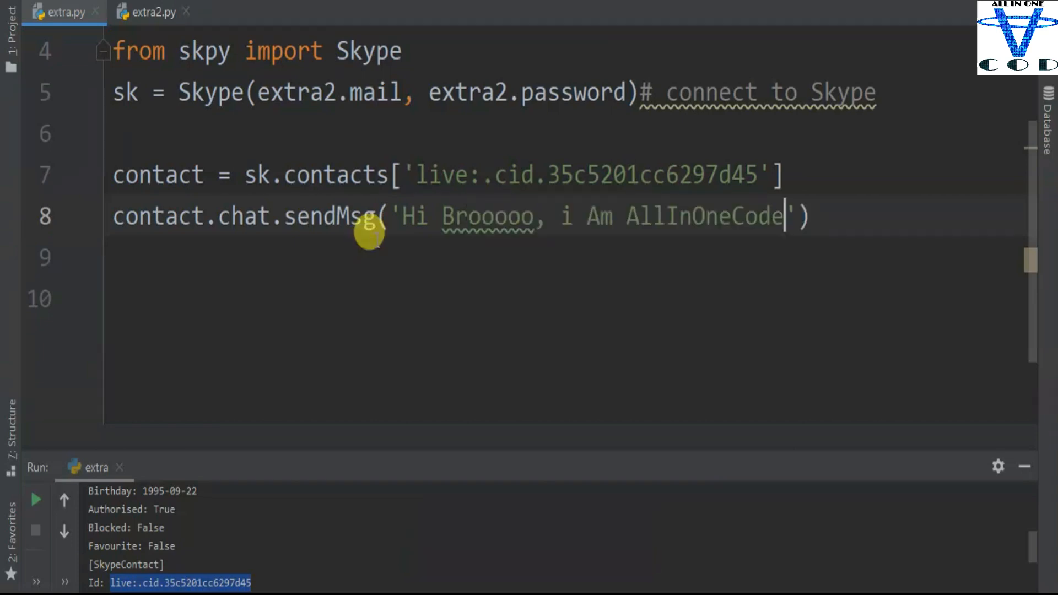
pyautogui.moveTo(416, 241)
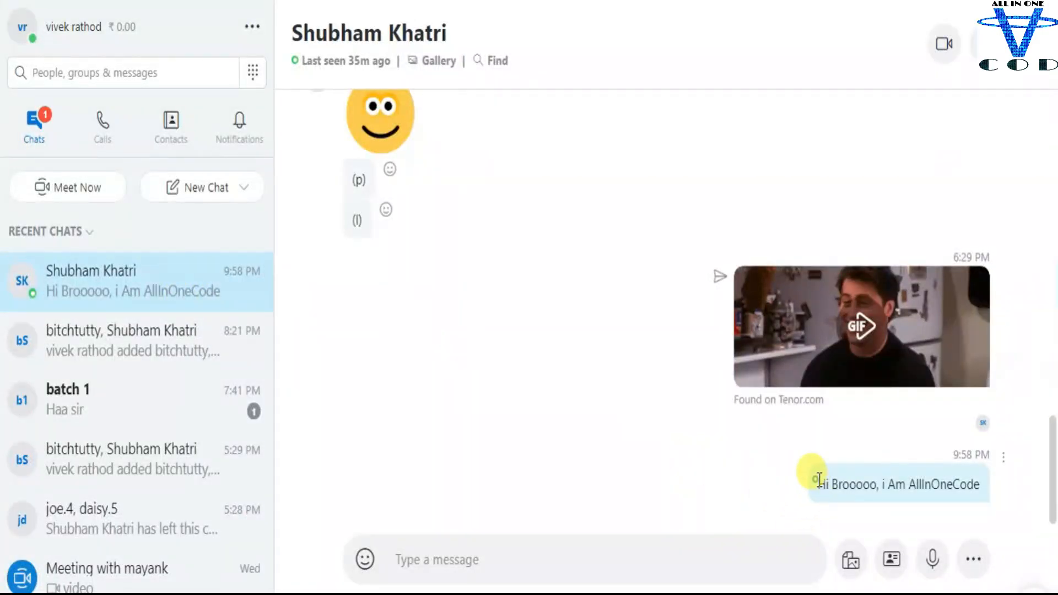
pyautogui.moveTo(477, 439)
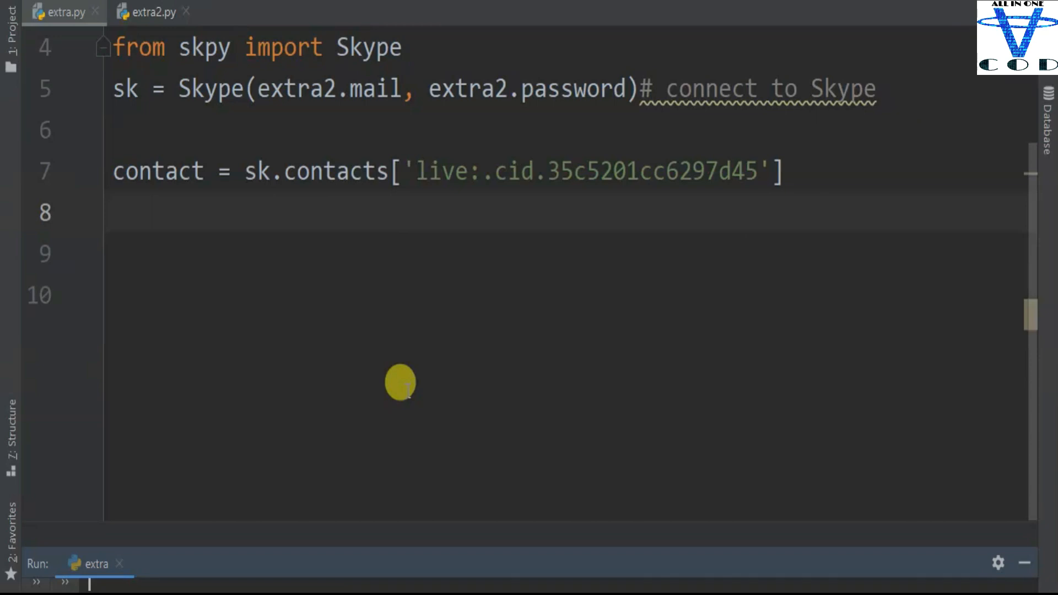
pyautogui.write('group = s')
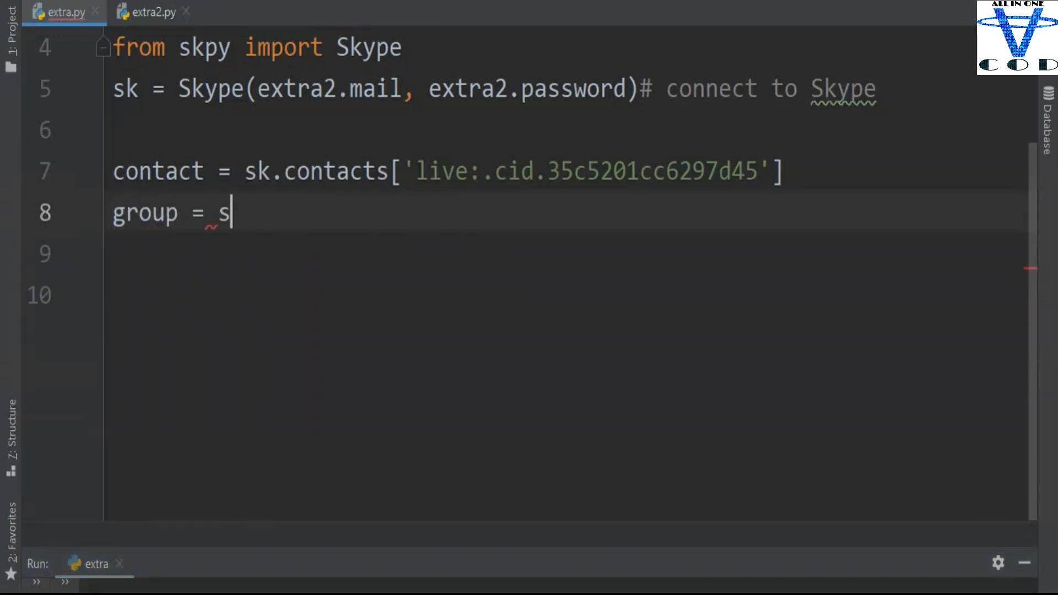
pyautogui.write('k.chats')
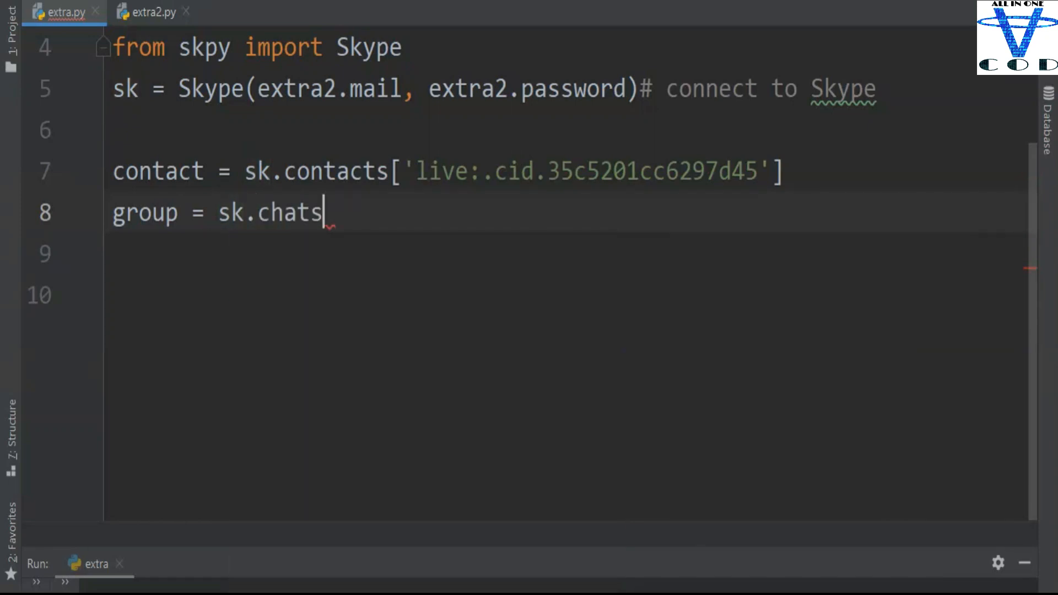
pyautogui.write('([]')
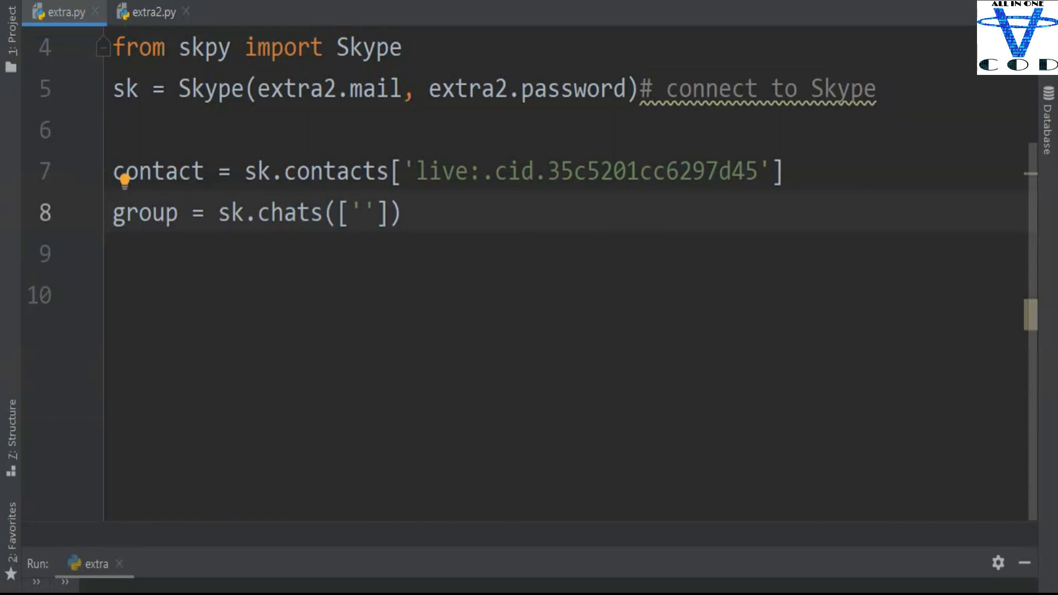
pyautogui.write('AllInOneCode')
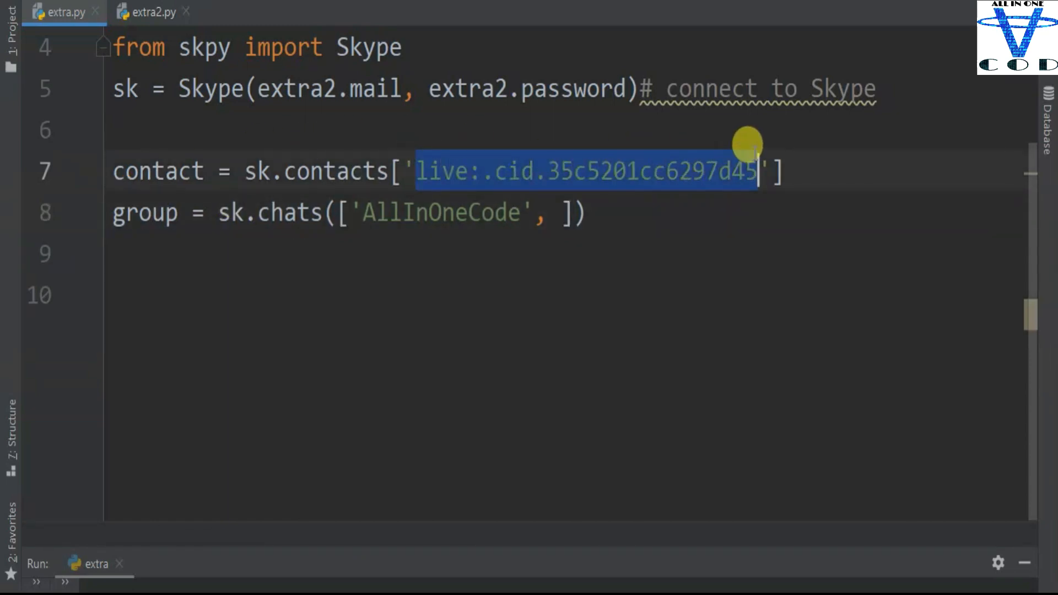
pyautogui.write("'live:.cid.35c5201cc6297d45'")
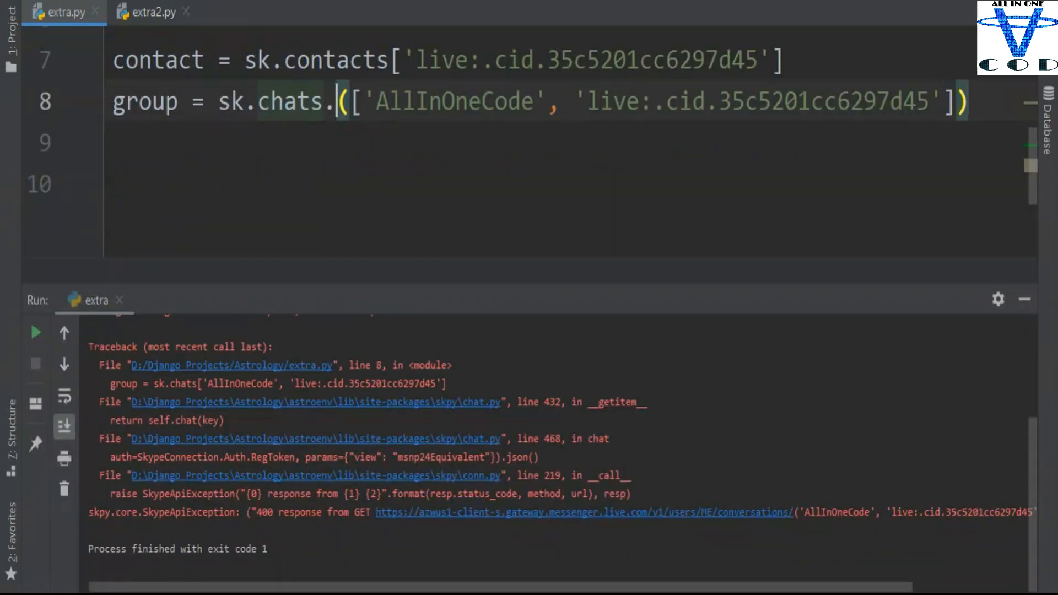
pyautogui.write('cra')
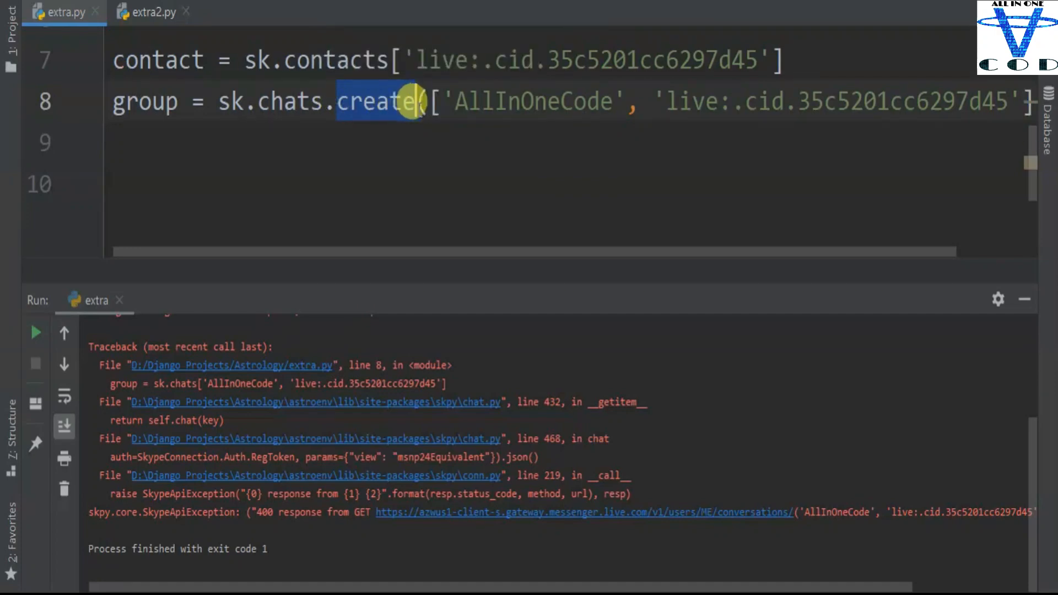
pyautogui.doubleClick(374, 101)
pyautogui.write('gr')
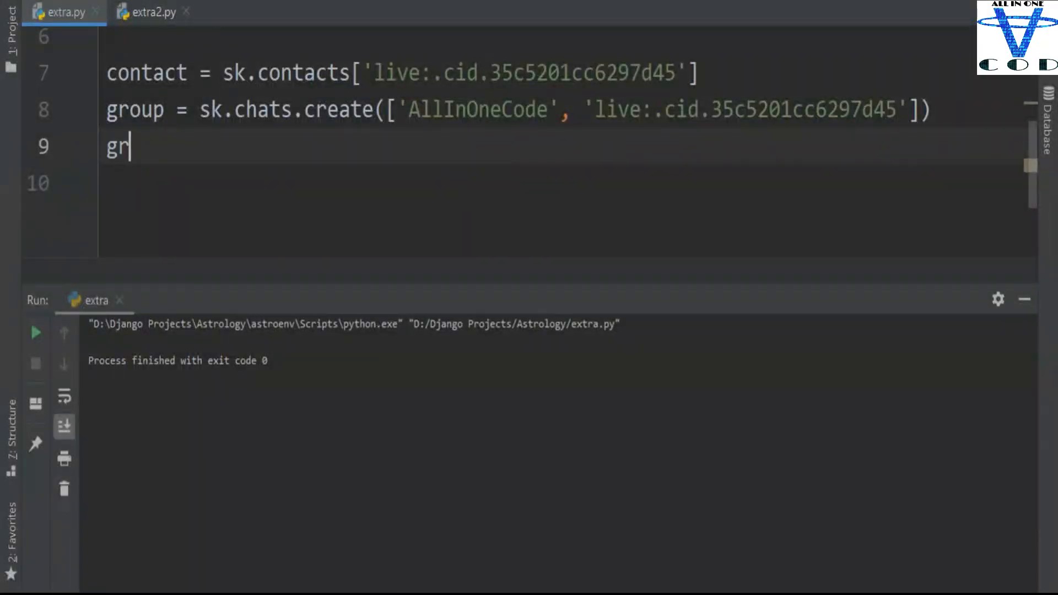
# Print contact.skype.user to show the signed-in account's profile details
pyautogui.write('oup.')
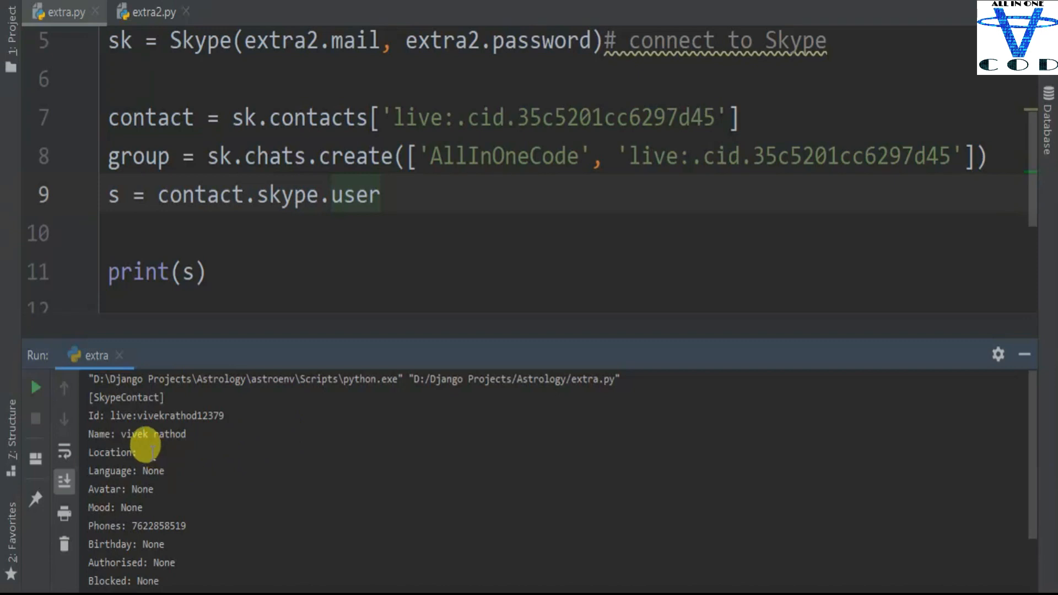
pyautogui.moveTo(275, 226)
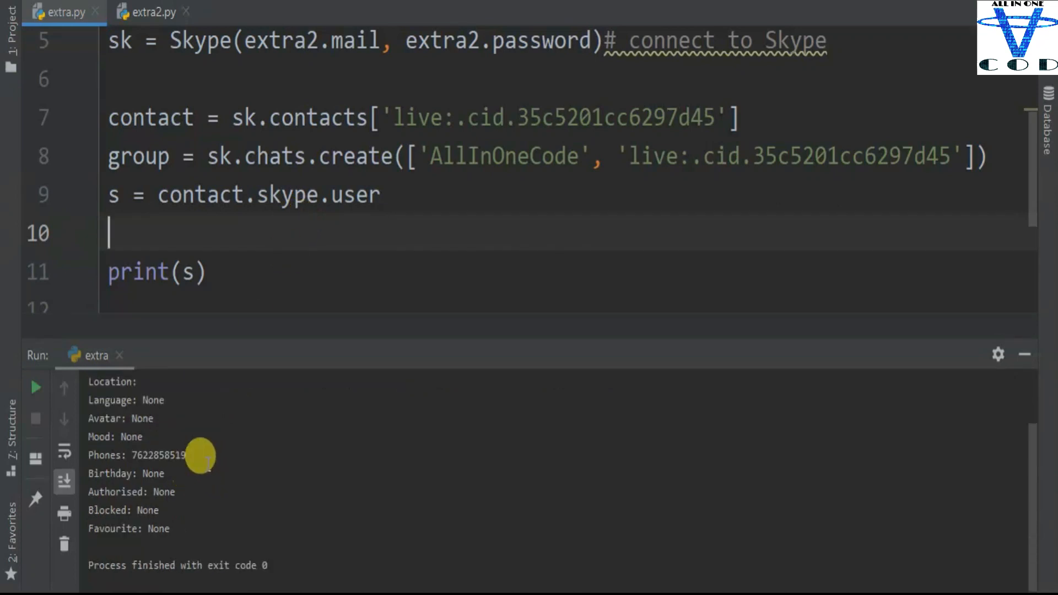
pyautogui.write('sk.')
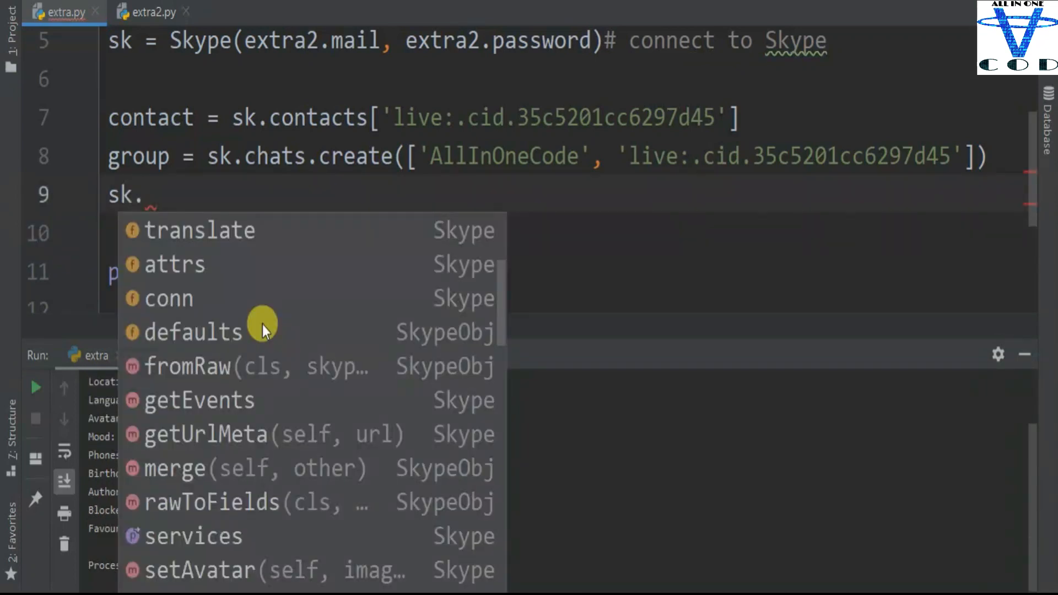